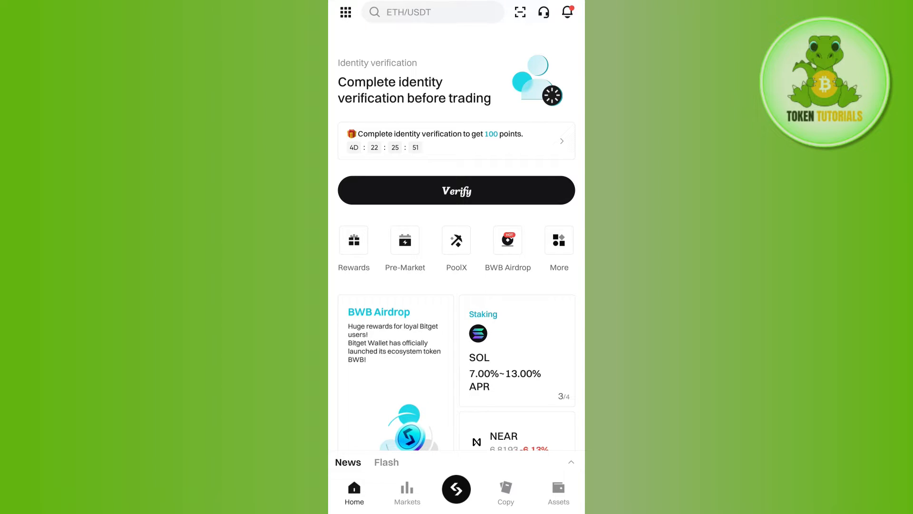
- Open More services to show the Popular and Rewards features list
{"action": "left_click", "coordinate": [558, 244]}
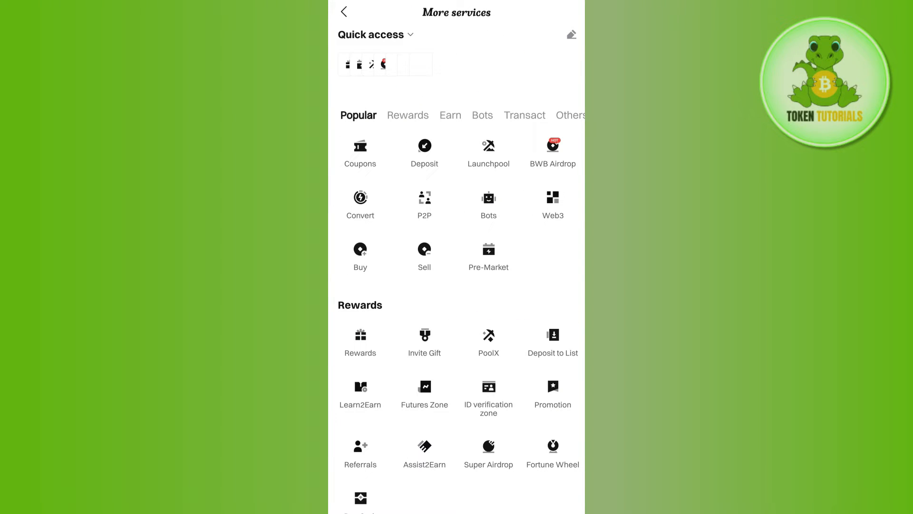
{"action": "left_click", "coordinate": [344, 12]}
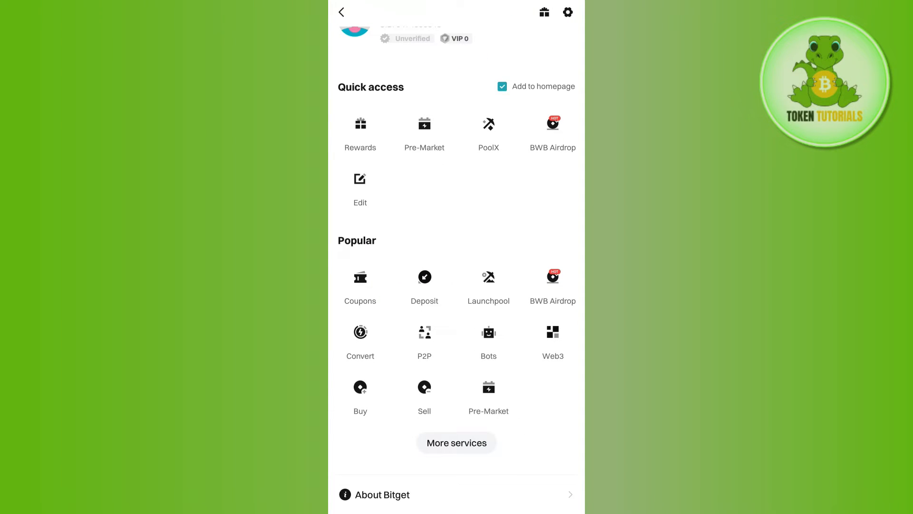
{"action": "left_click", "coordinate": [456, 442]}
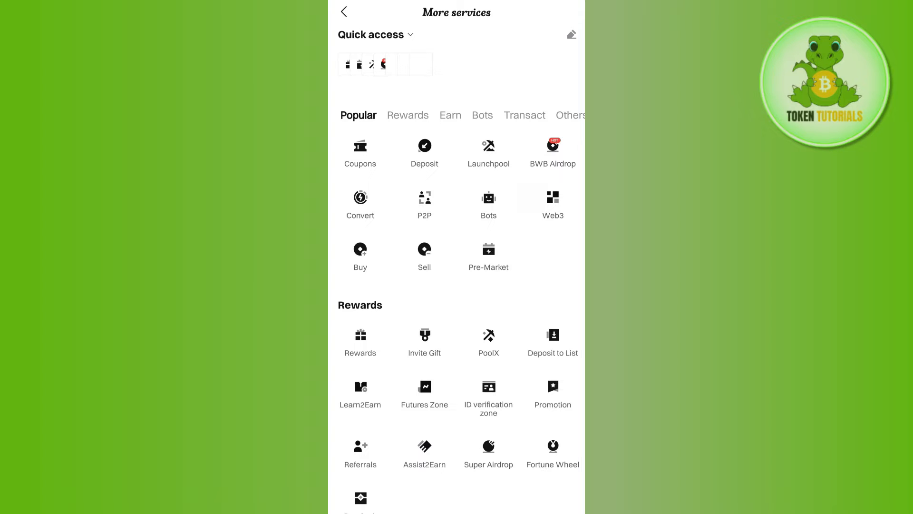
{"action": "scroll", "scroll_direction": "right", "scroll_amount": 3}
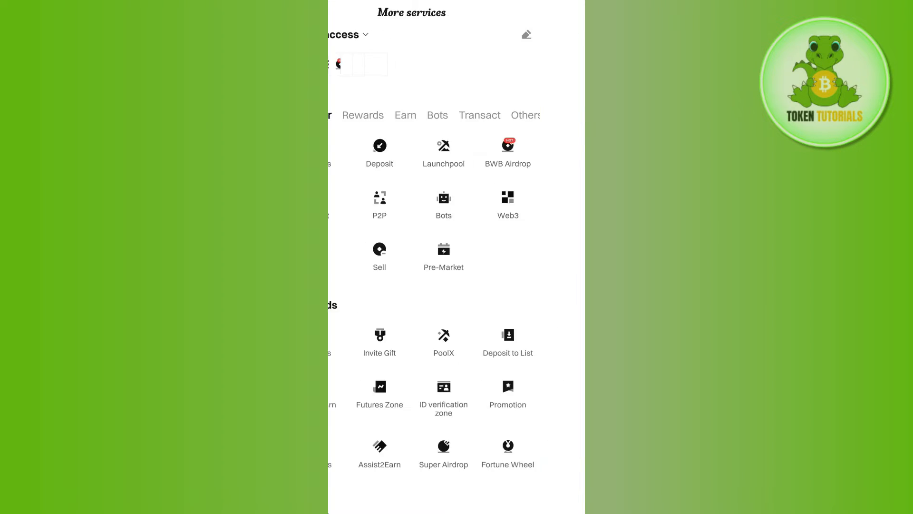
- Open P2P and browse INR buy offers for ETH and USDC, returning to USDT
{"action": "left_click", "coordinate": [379, 198]}
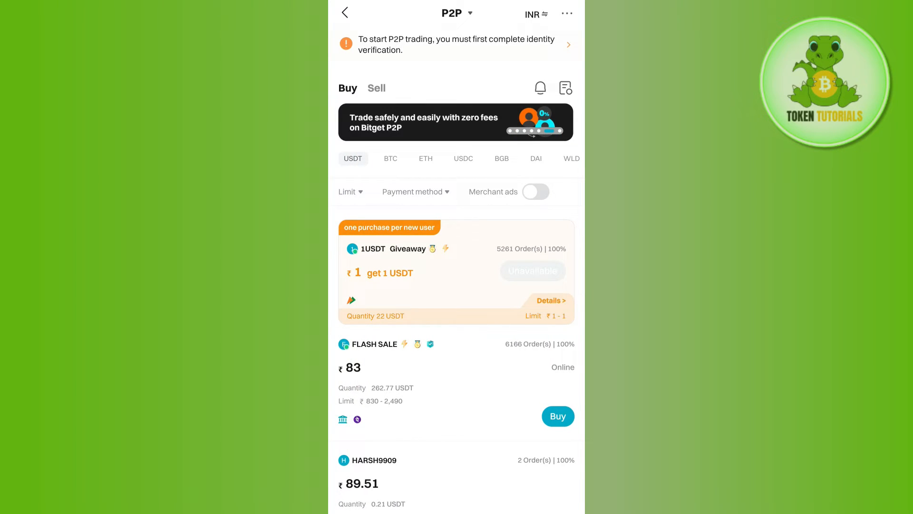
{"action": "left_click", "coordinate": [425, 158]}
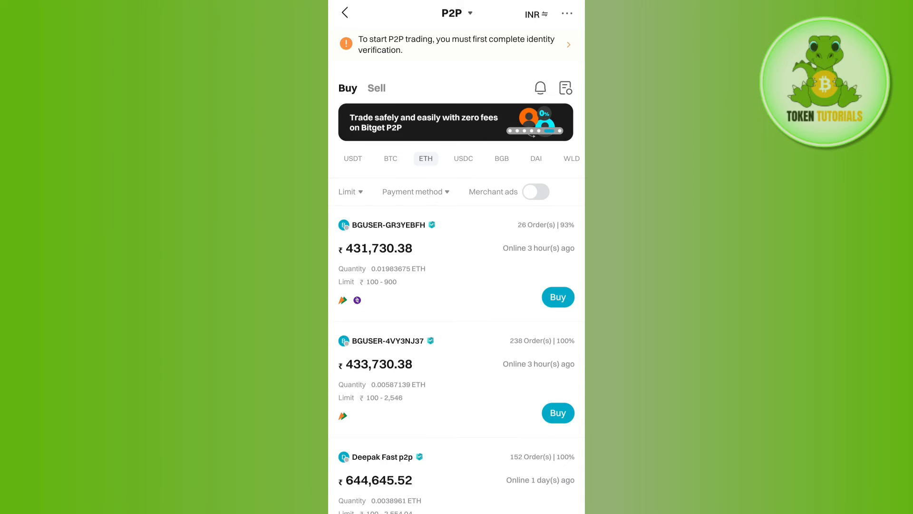
{"action": "left_click", "coordinate": [462, 158]}
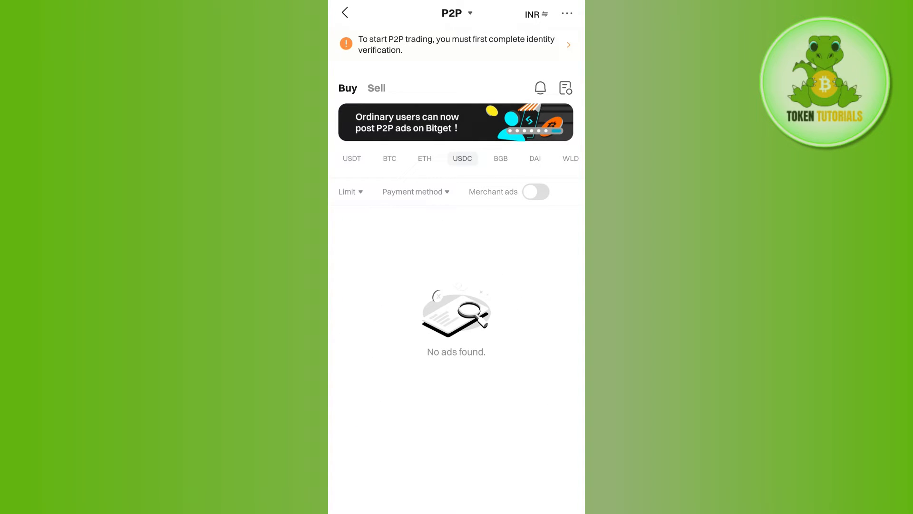
{"action": "left_click", "coordinate": [353, 158]}
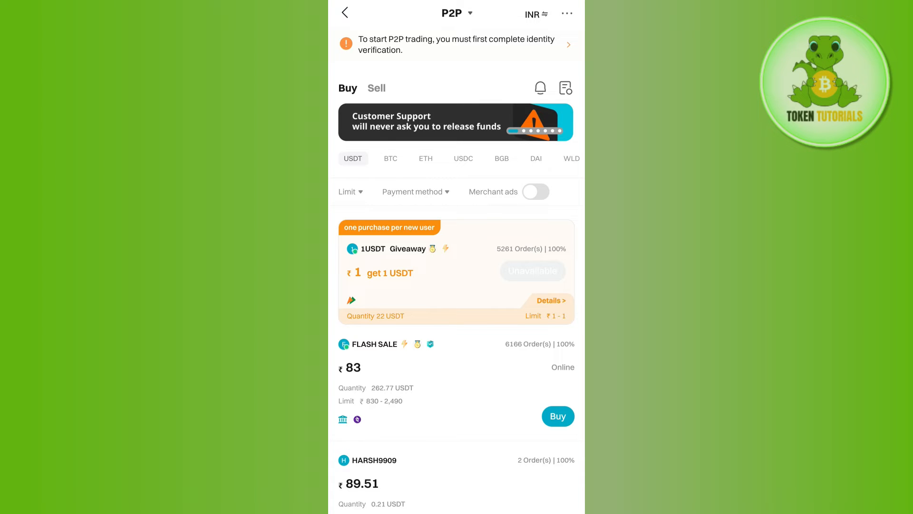
{"action": "scroll", "scroll_direction": "down", "scroll_amount": 3}
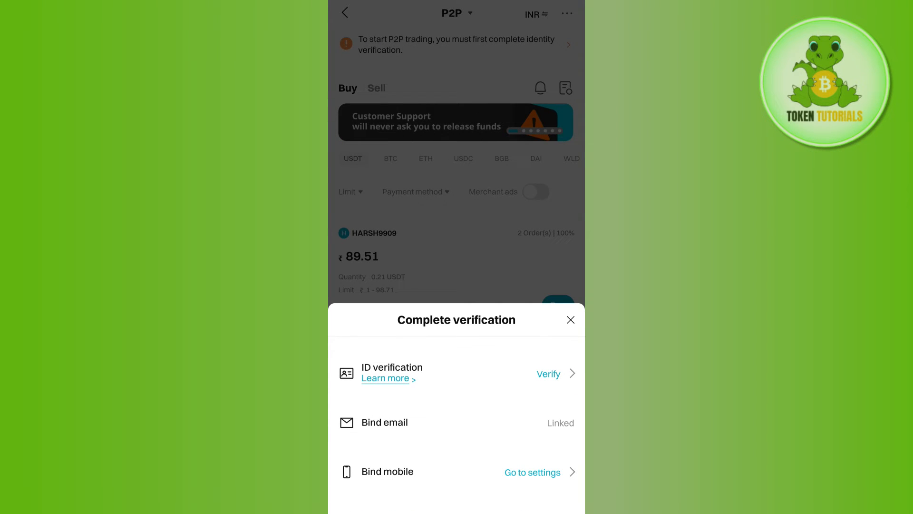
{"action": "left_click", "coordinate": [569, 319]}
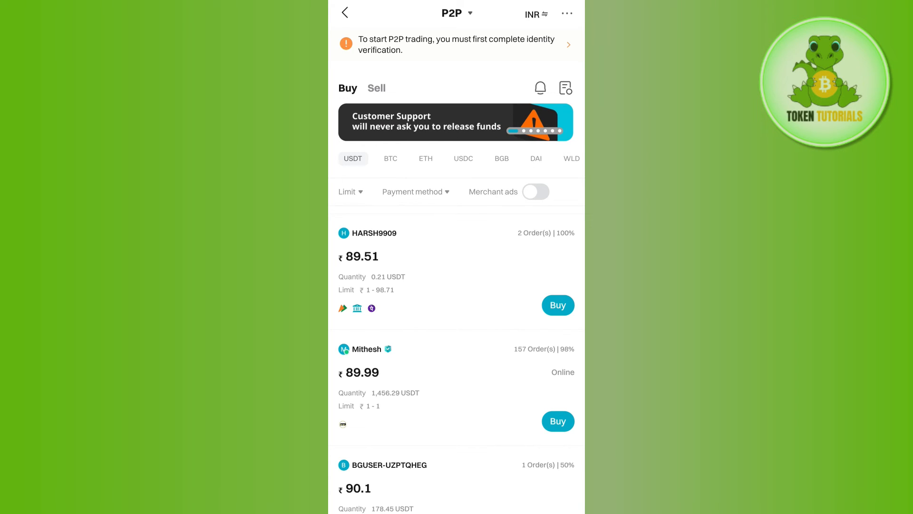
- Show USDT sell offers and open the P2P extra options menu
{"action": "left_click", "coordinate": [376, 88]}
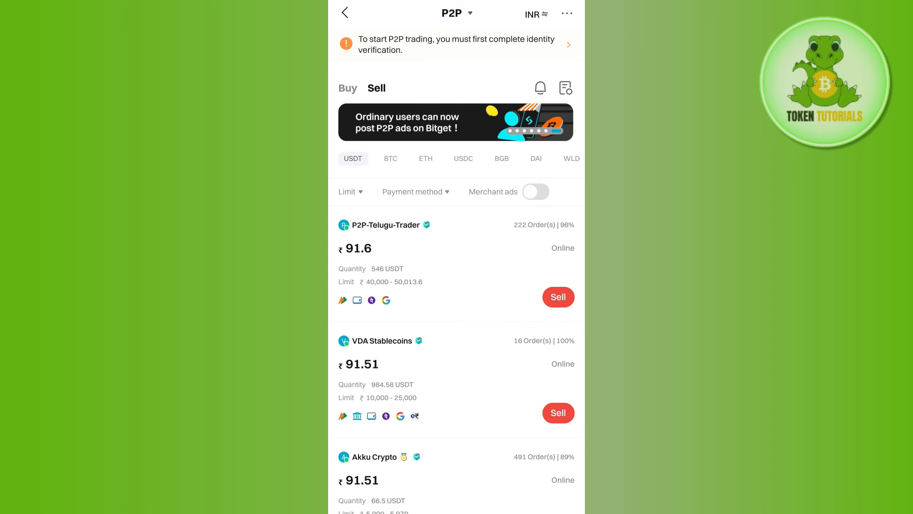
{"action": "left_click", "coordinate": [566, 12]}
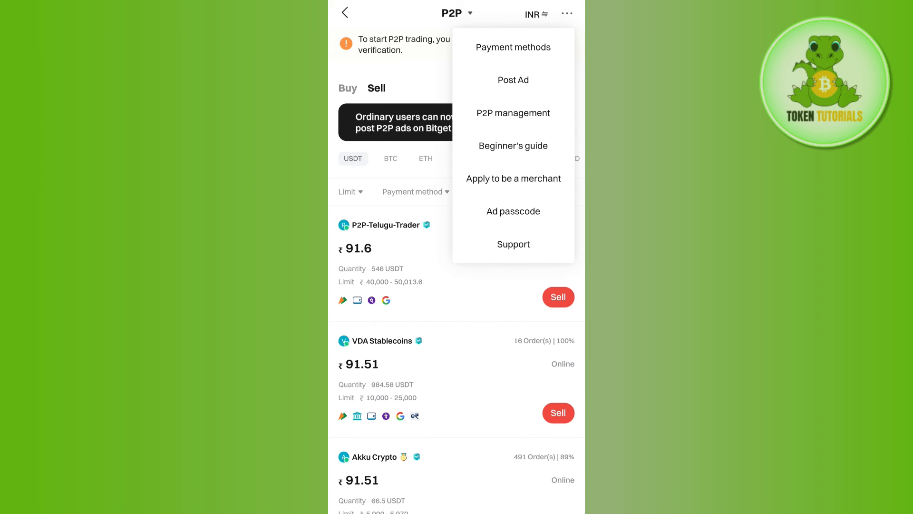
- Visit empty Payment methods, dismiss the verification prompt on Add, and return to Sell offers
{"action": "left_click", "coordinate": [513, 47]}
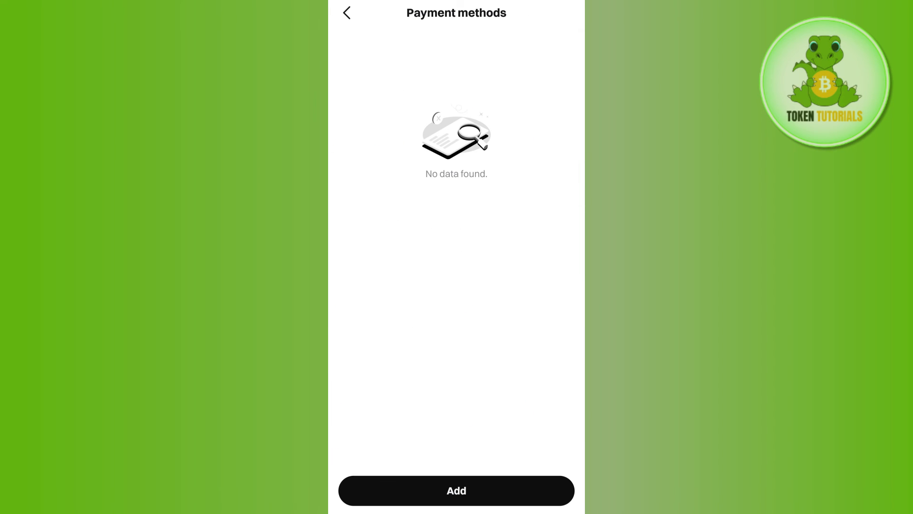
{"action": "left_click", "coordinate": [456, 489]}
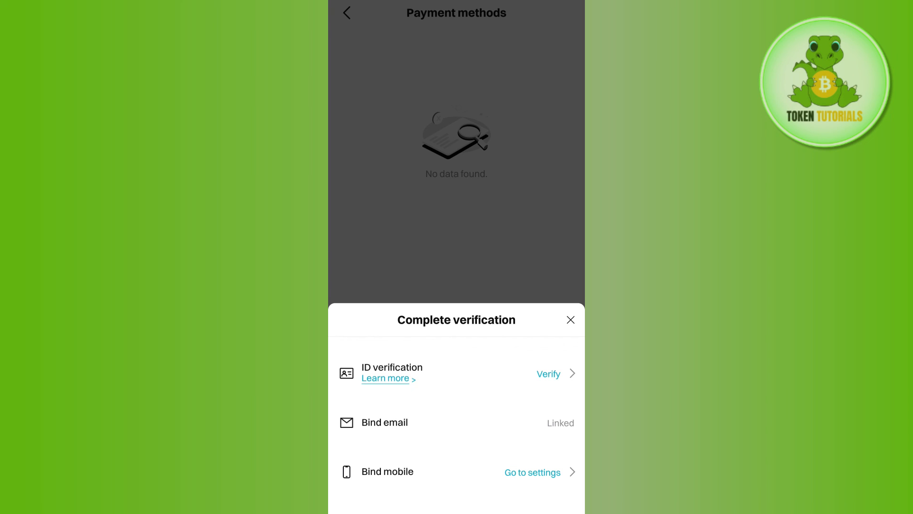
{"action": "left_click", "coordinate": [570, 319]}
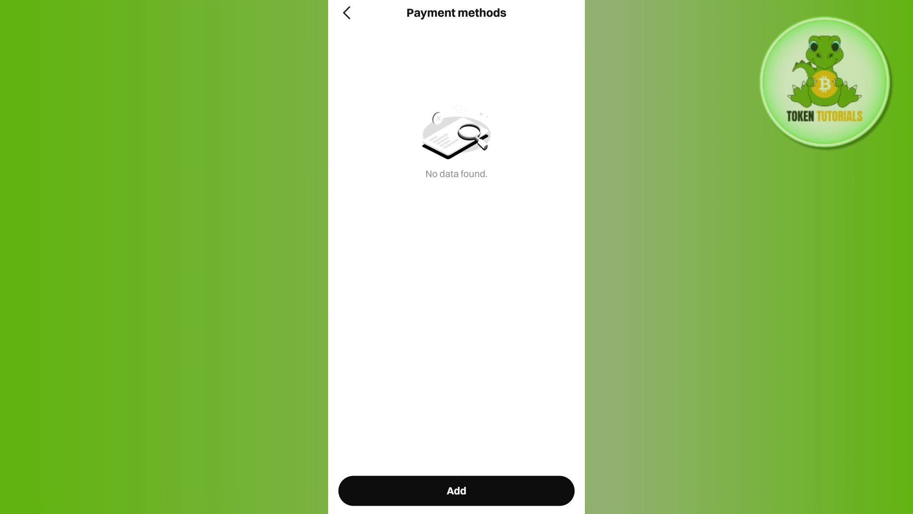
{"action": "left_click", "coordinate": [345, 12]}
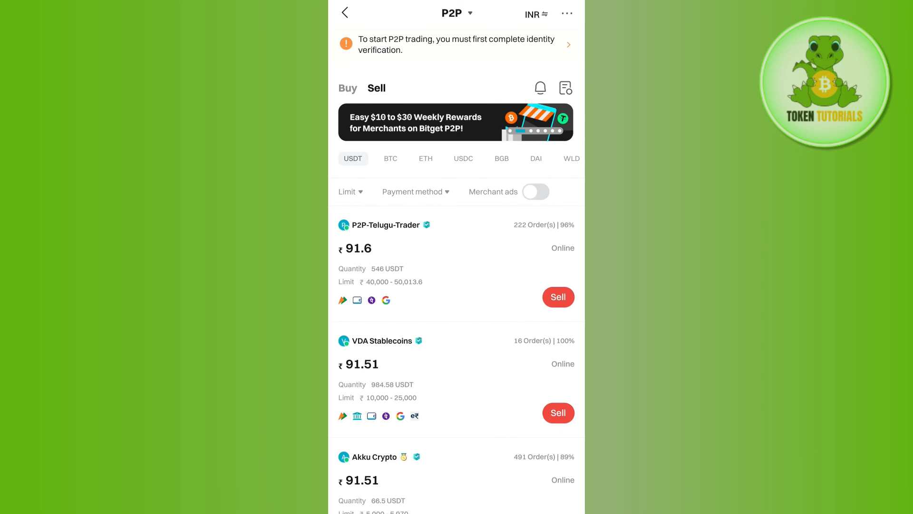